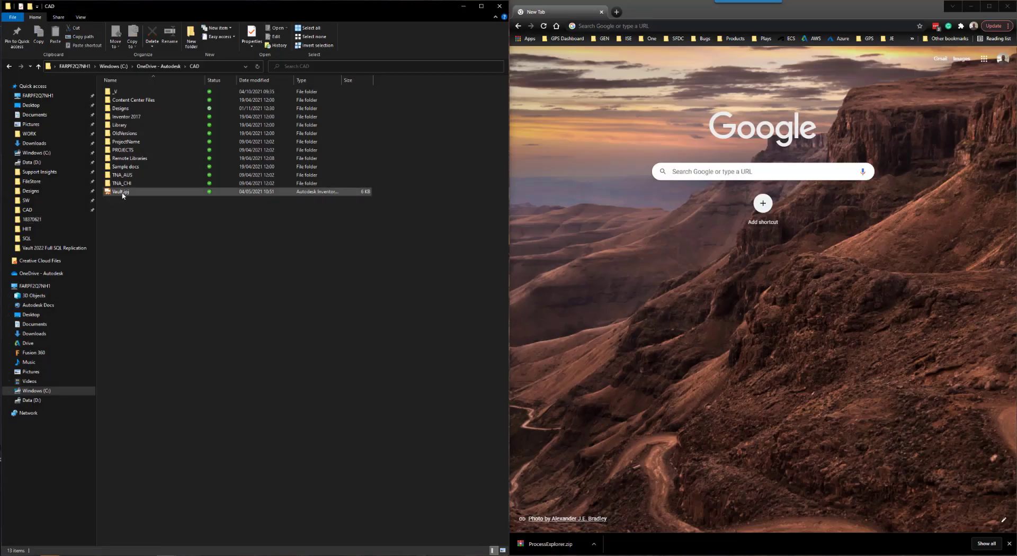
Step: Attempt to delete Vault.ipj, hit the file-in-use warning, and move to Chrome's address bar
{"action": "right_click", "coordinate": [121, 192]}
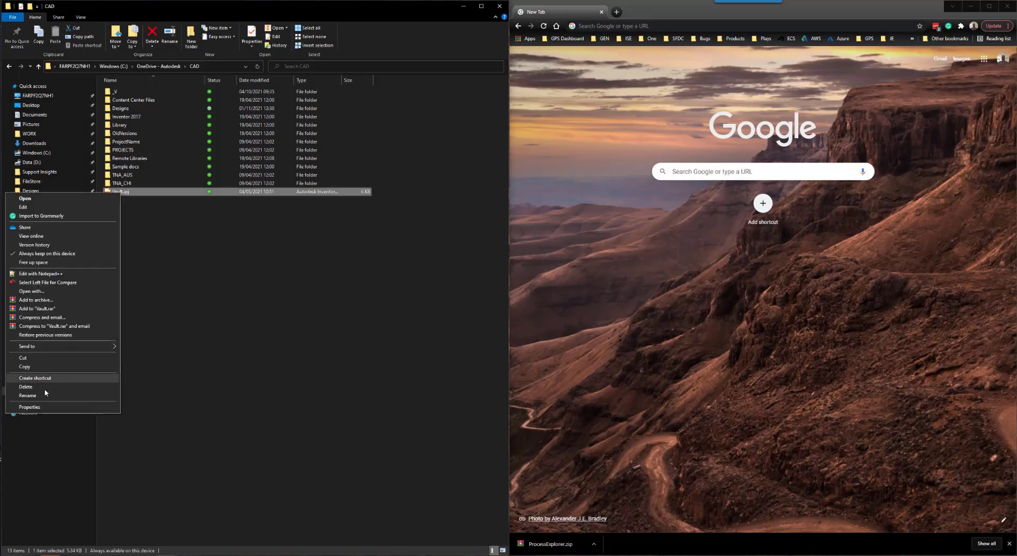
{"action": "left_click", "coordinate": [25, 386]}
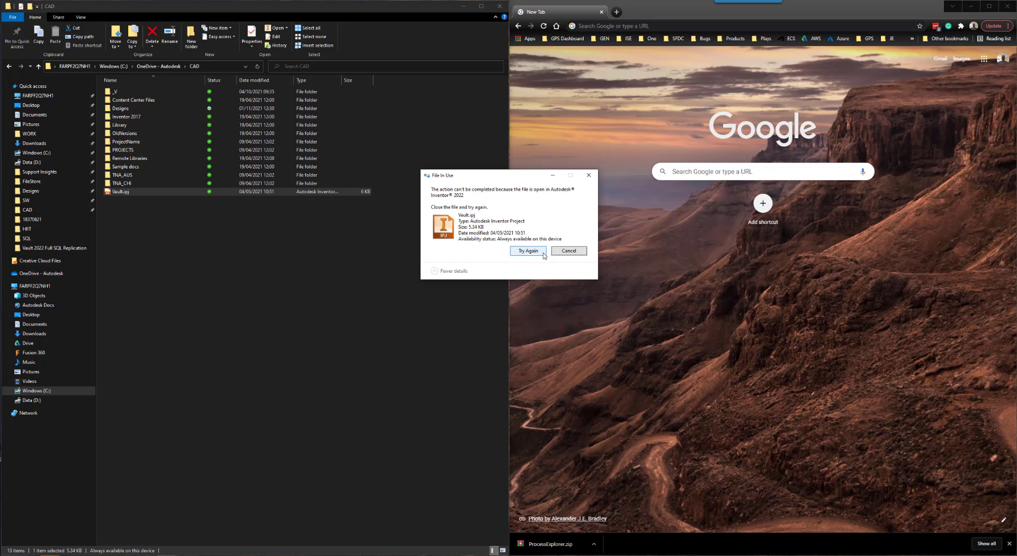
{"action": "mouse_move", "coordinate": [534, 255]}
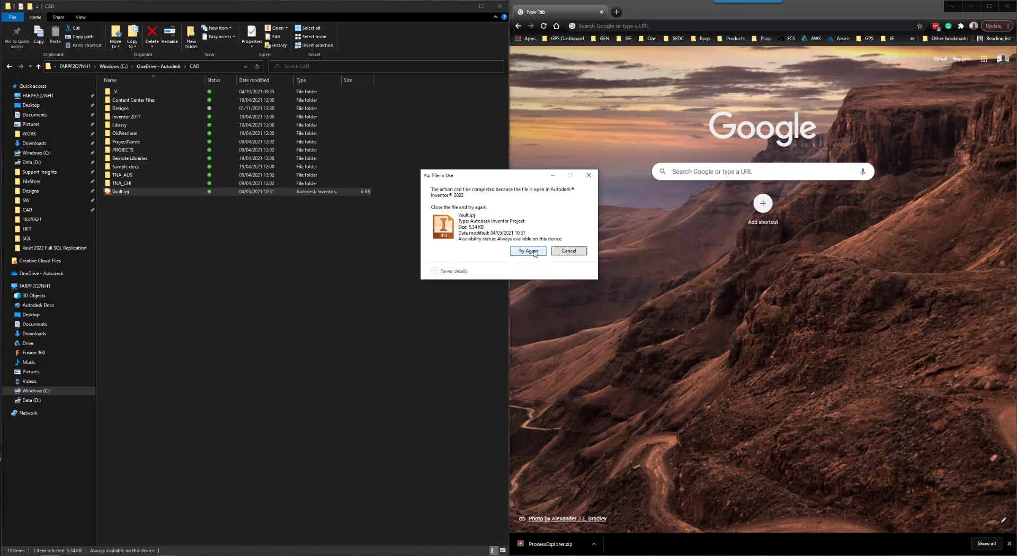
{"action": "mouse_move", "coordinate": [494, 240]}
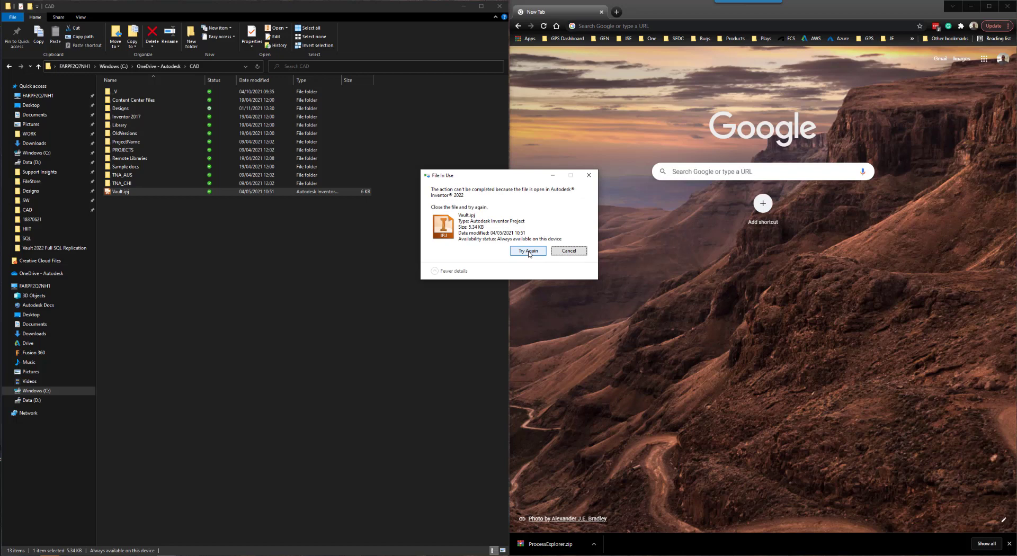
{"action": "mouse_move", "coordinate": [588, 175]}
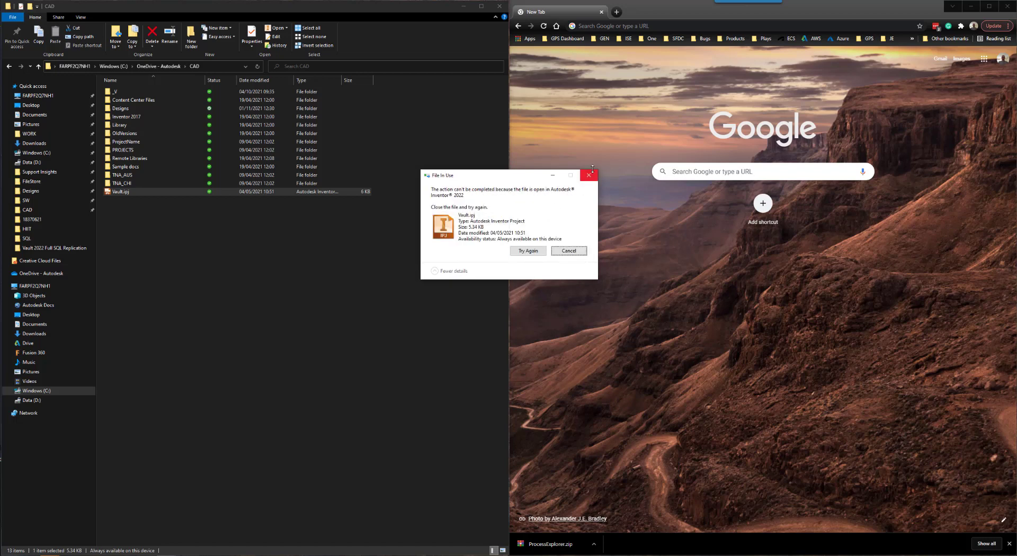
{"action": "mouse_move", "coordinate": [590, 176]}
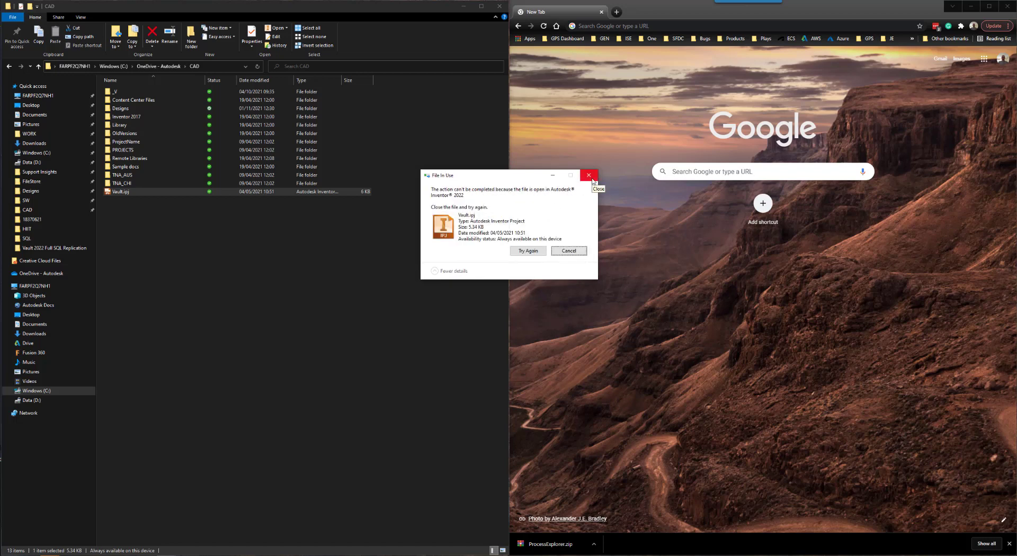
{"action": "left_click", "coordinate": [588, 175]}
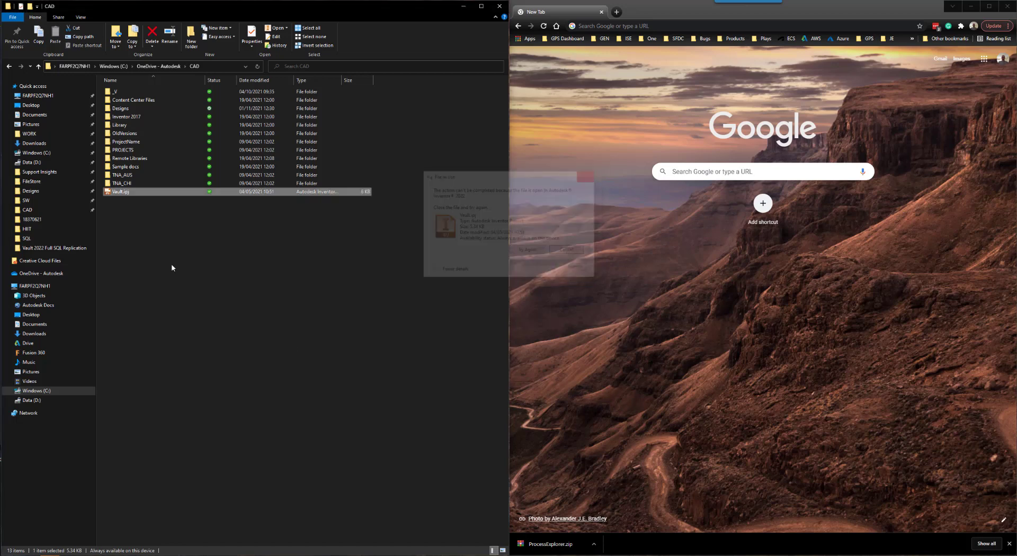
{"action": "left_click", "coordinate": [564, 250]}
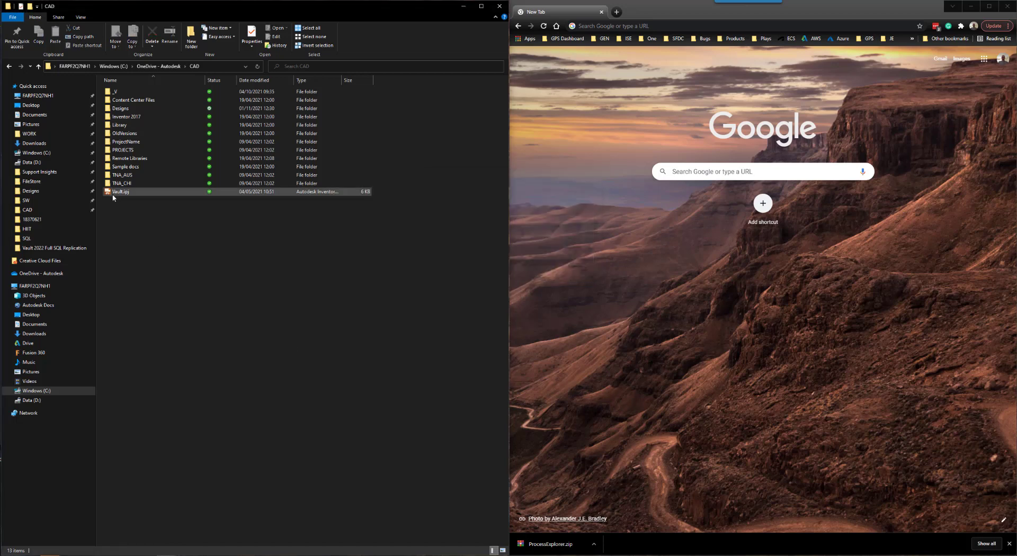
{"action": "mouse_move", "coordinate": [121, 191]}
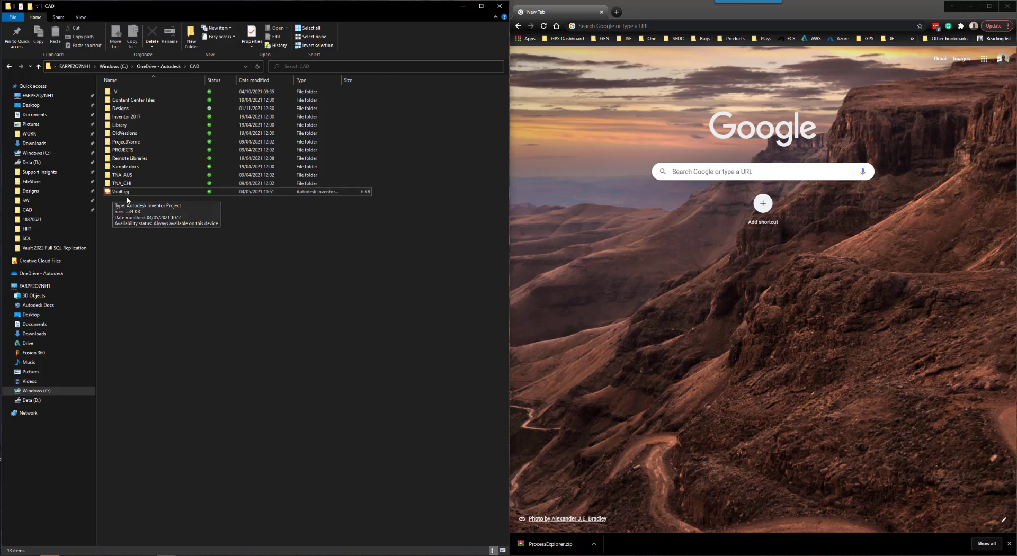
{"action": "mouse_move", "coordinate": [696, 50]}
{"action": "type", "text": "google.com/search?q=process+explorer&rlz=1C1CHBF_en-GBGB948GB948&oq=process+explorer&aqs=chrome.0.69i59j0i512l6j69i"}
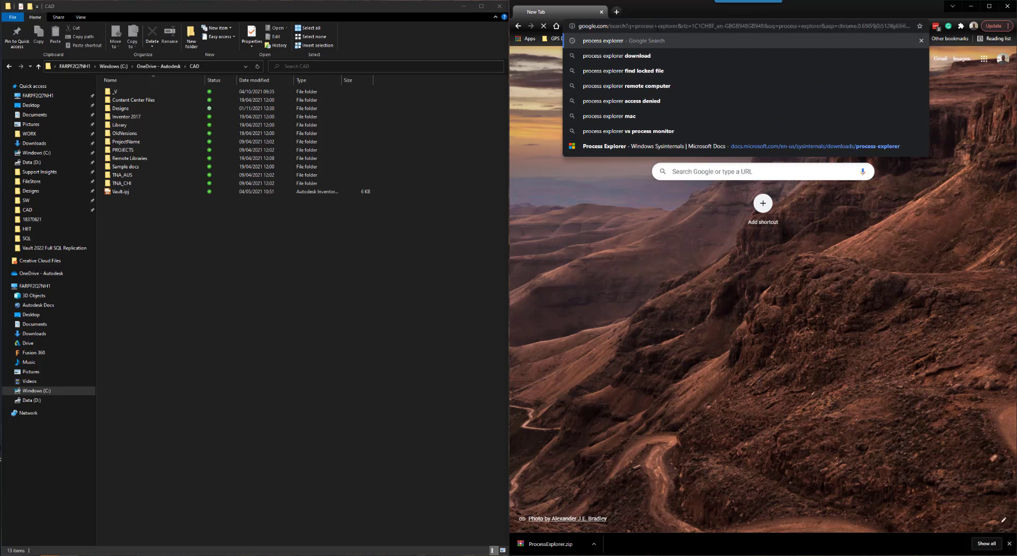
Step: Run the search and land on the Microsoft Docs Process Explorer v16.43 page
{"action": "key", "text": "Return"}
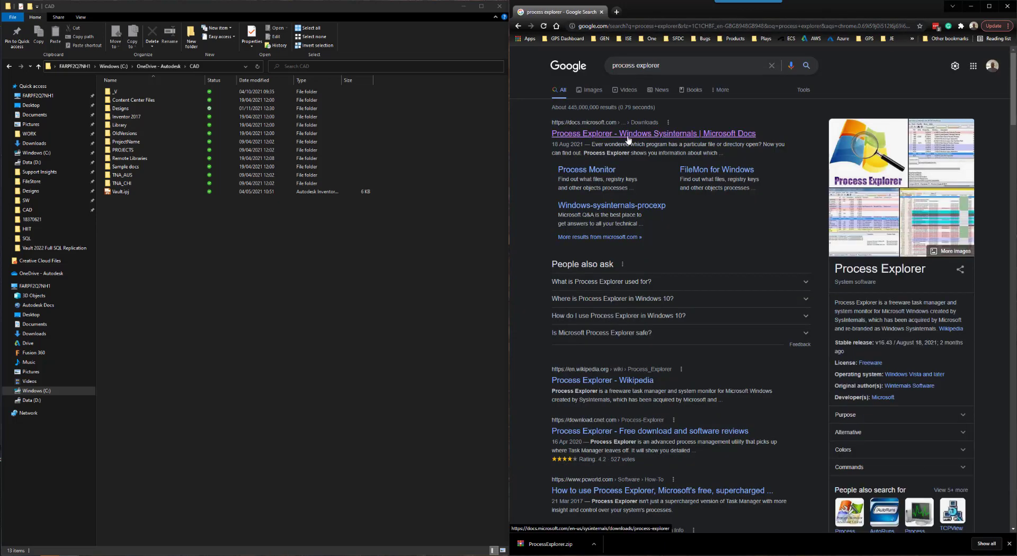
{"action": "left_click", "coordinate": [654, 133]}
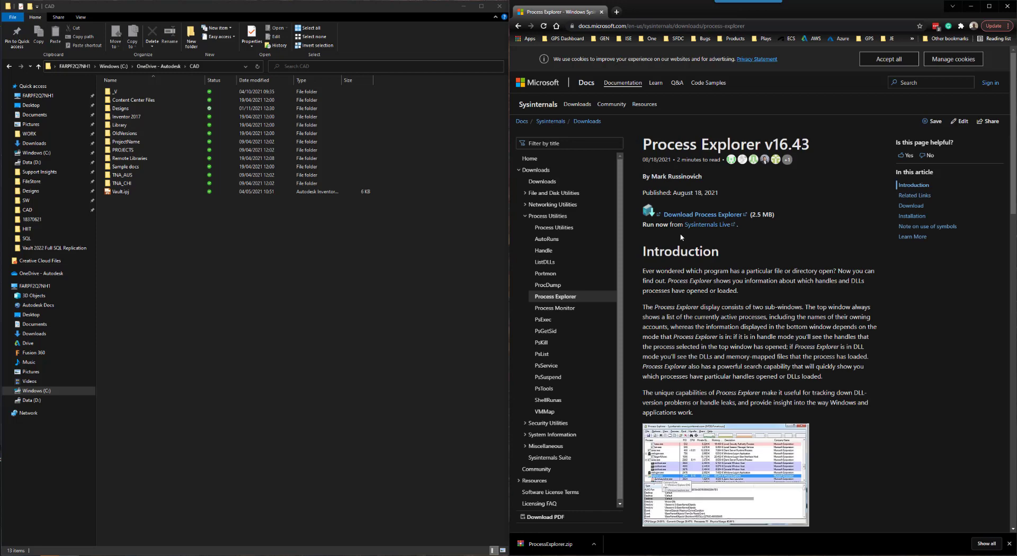
{"action": "mouse_move", "coordinate": [702, 215]}
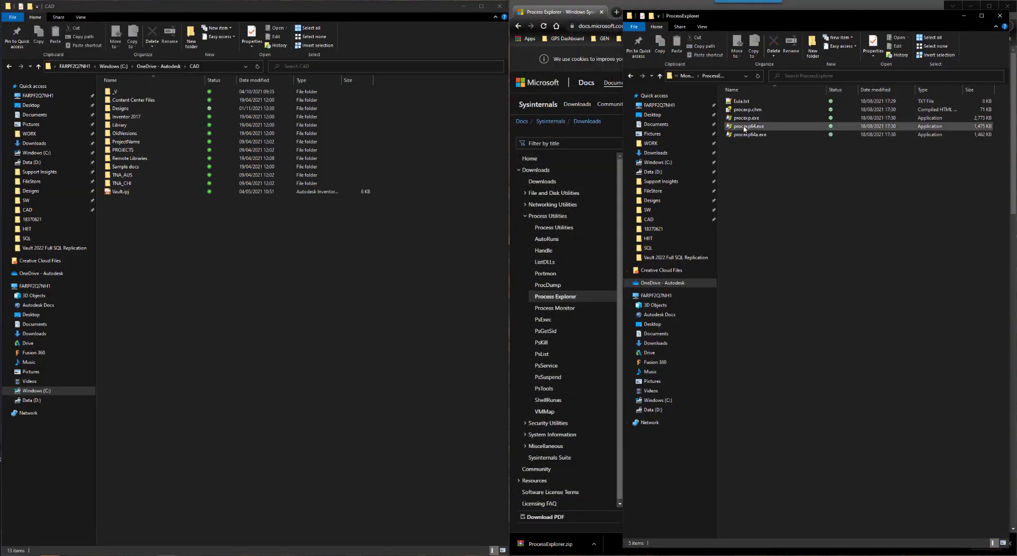
Step: Run procexp64.exe from the extracted ProcessExplorer folder
{"action": "left_click", "coordinate": [749, 126]}
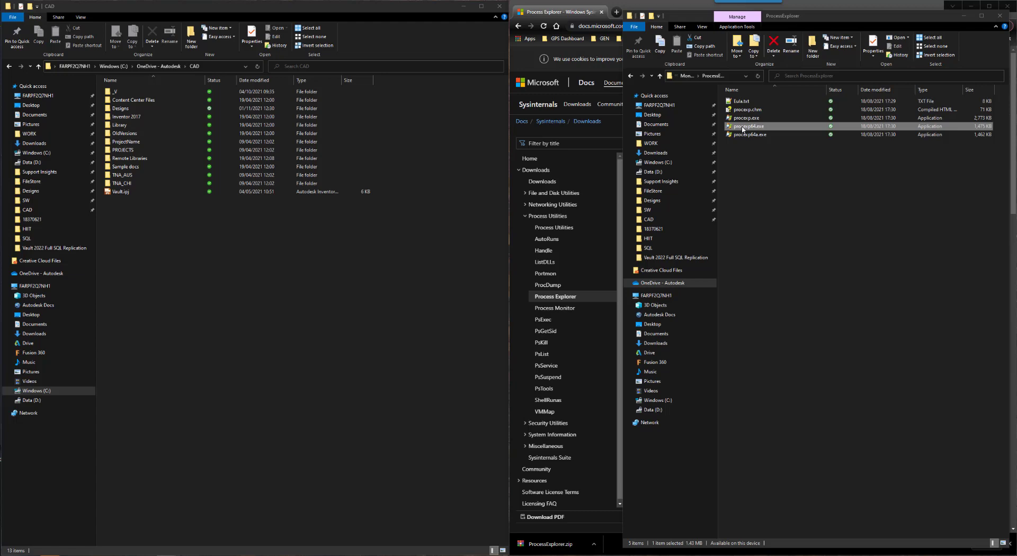
{"action": "double_click", "coordinate": [748, 126]}
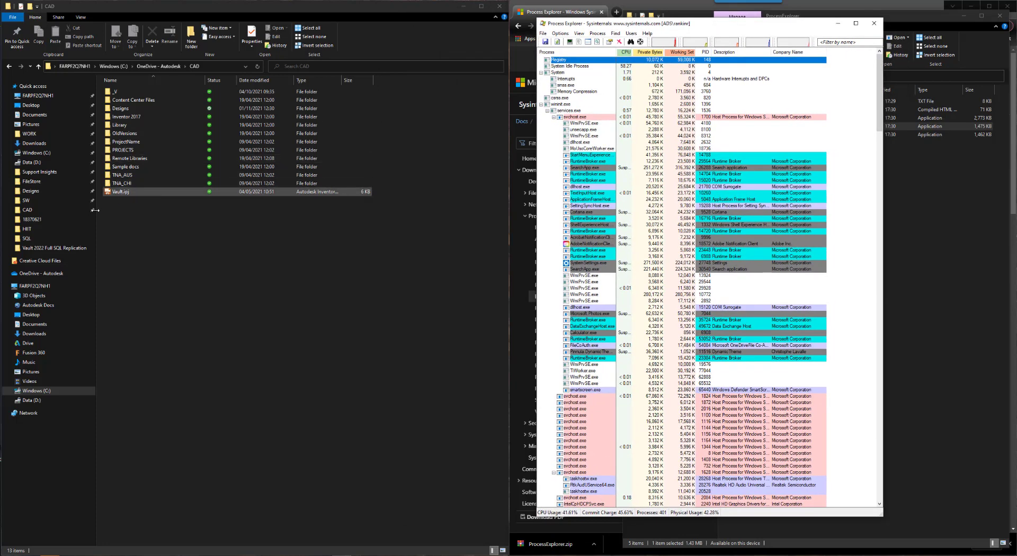
Step: Copy Vault.ipj's full path via the extended context menu's 'Copy as path'
{"action": "right_click", "coordinate": [123, 191]}
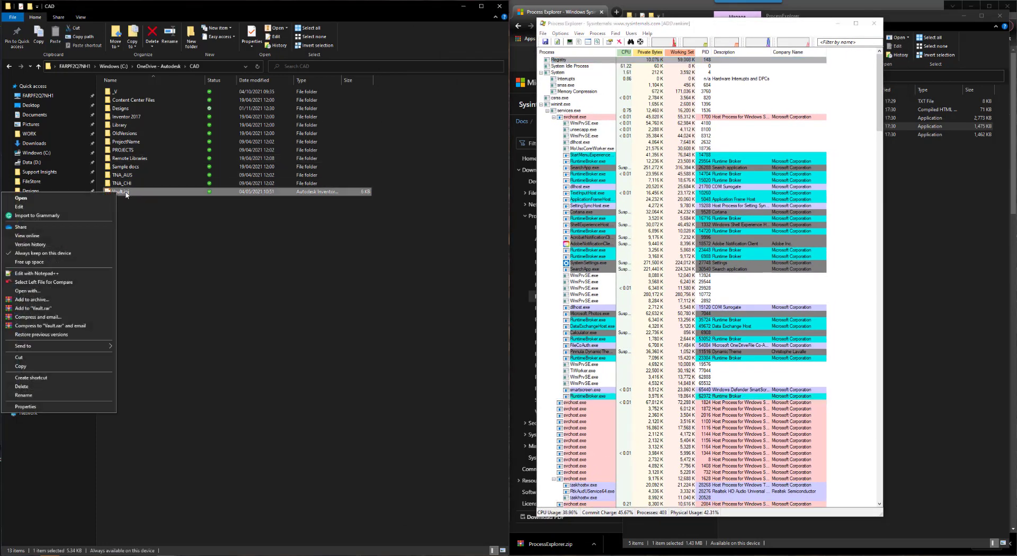
{"action": "left_click", "coordinate": [126, 195]}
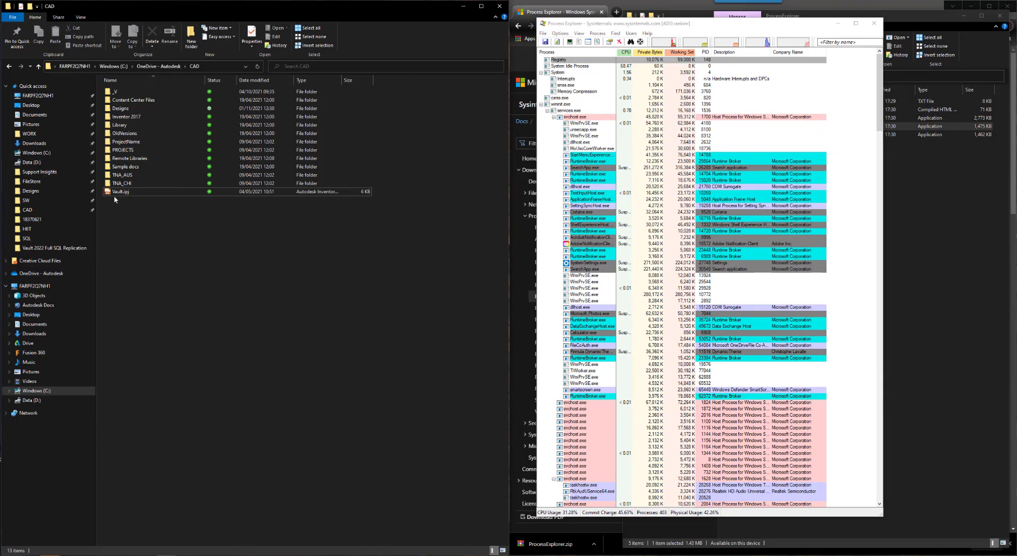
{"action": "right_click", "coordinate": [120, 192]}
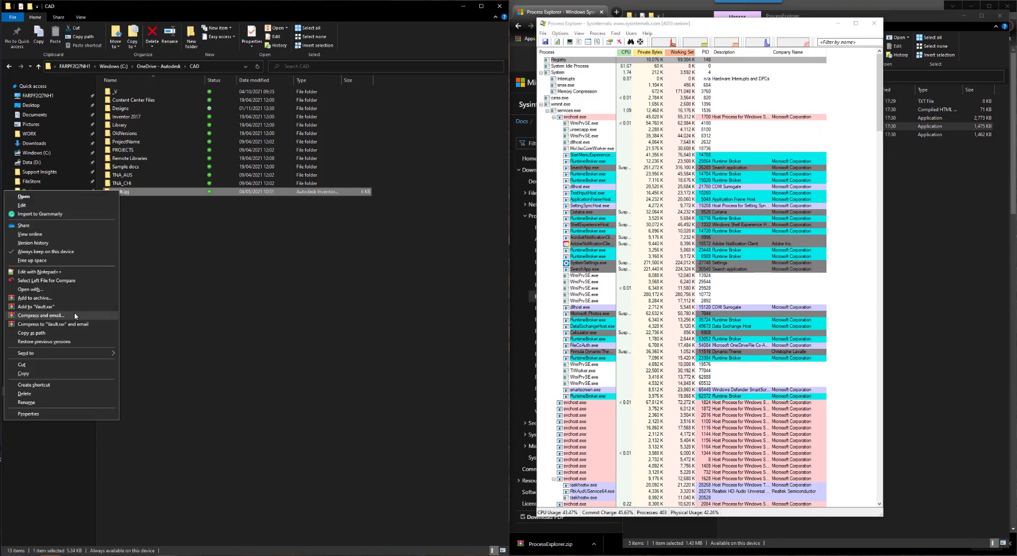
{"action": "mouse_move", "coordinate": [43, 333]}
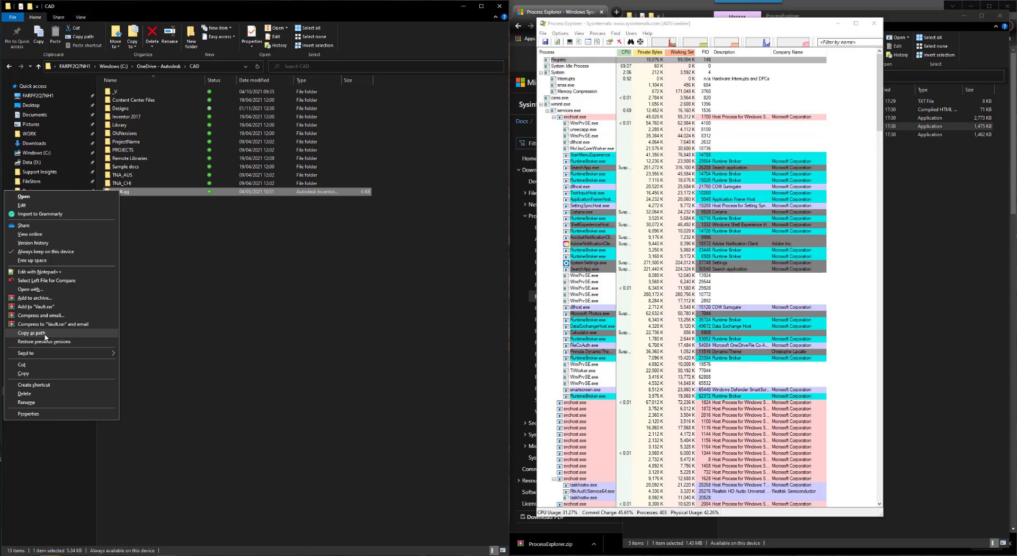
{"action": "left_click", "coordinate": [616, 33]}
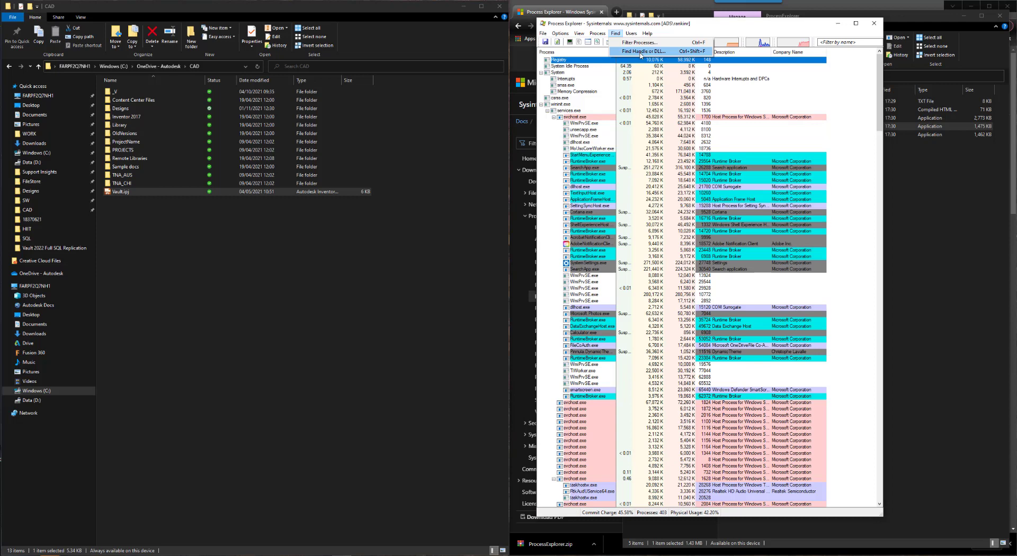
Step: Start a Find Handle or DLL search for the pasted Vault.ipj path
{"action": "left_click", "coordinate": [642, 51]}
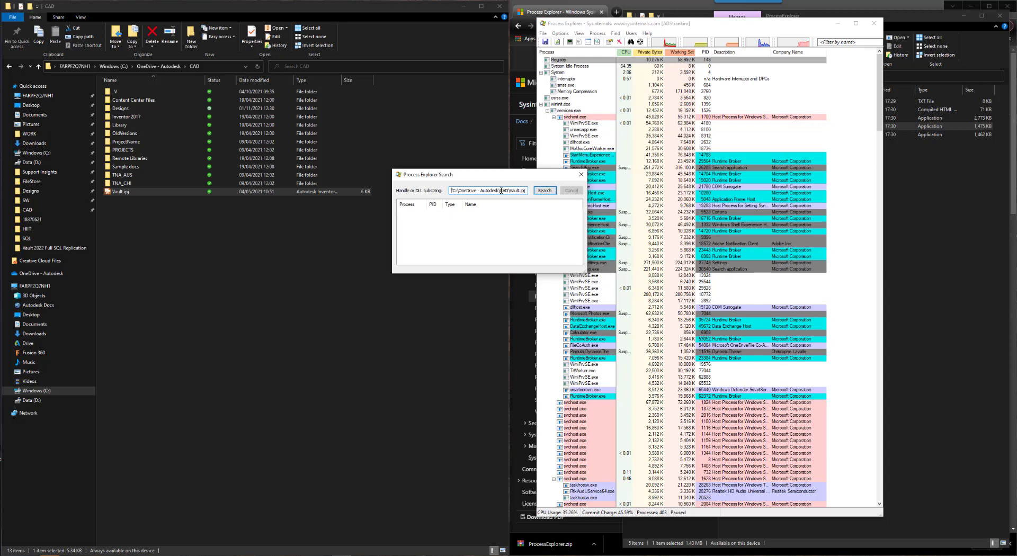
{"action": "left_click", "coordinate": [544, 191]}
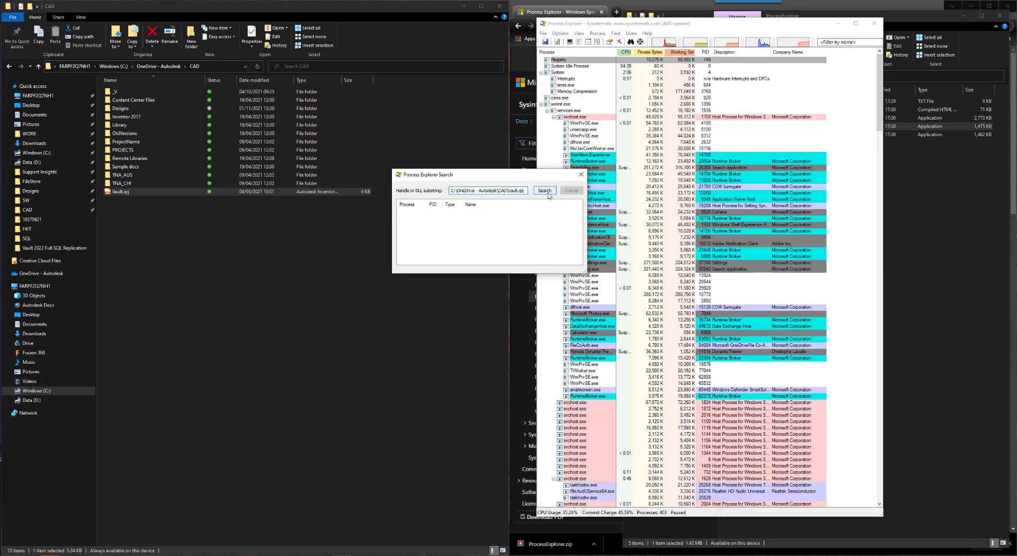
{"action": "left_click", "coordinate": [545, 190]}
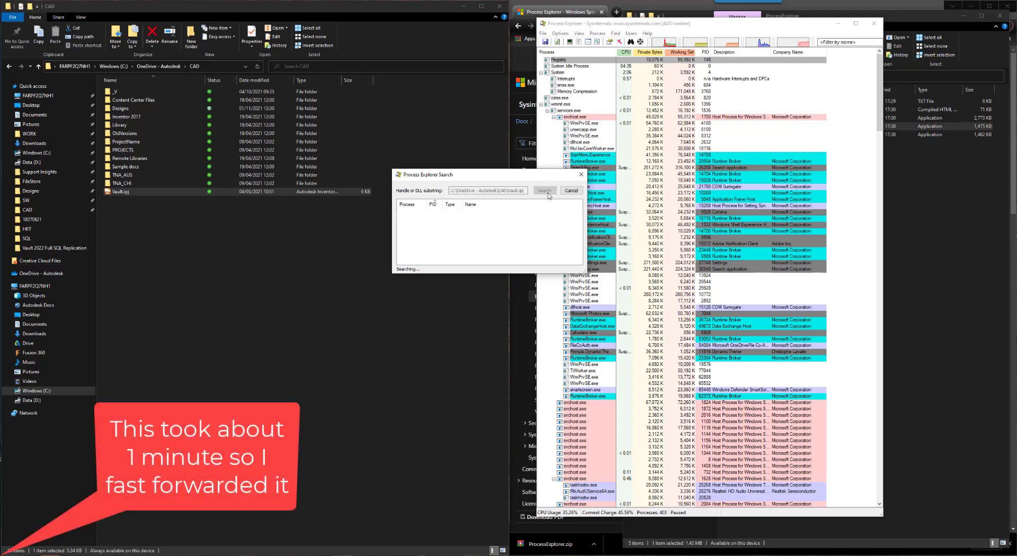
Step: Jump to the Inventor.exe (PID 70520) match holding Vault.ipj and close the results
{"action": "left_click", "coordinate": [543, 191]}
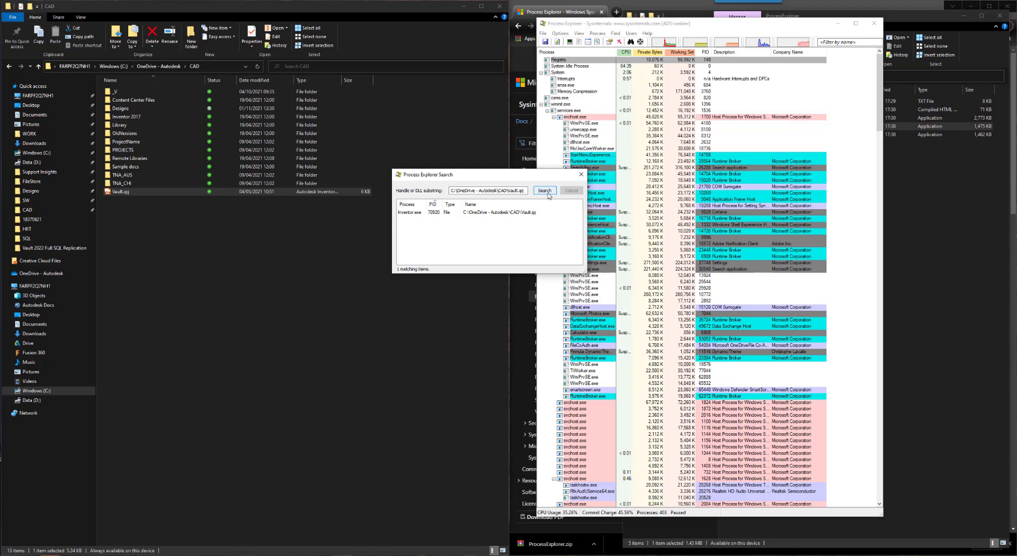
{"action": "mouse_move", "coordinate": [571, 187]}
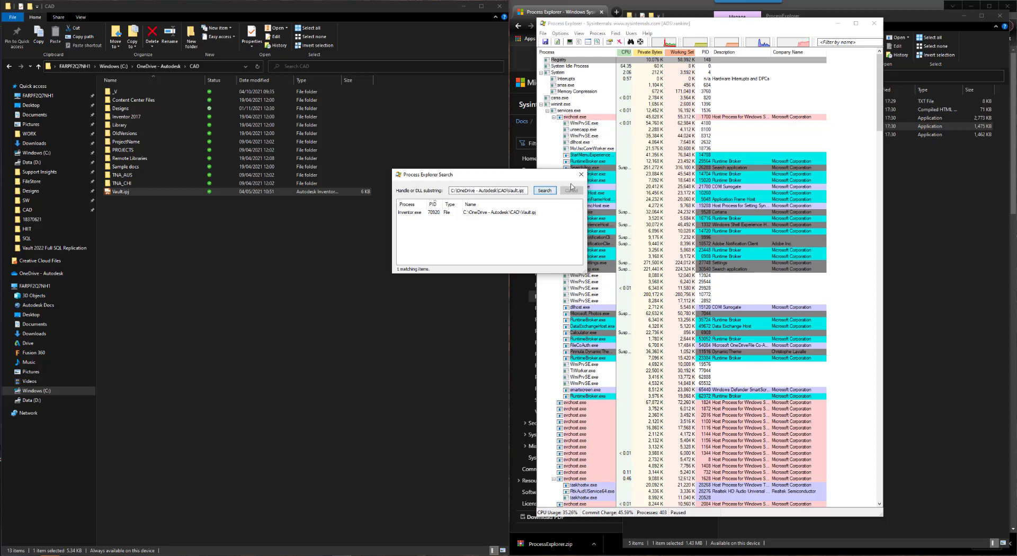
{"action": "left_click", "coordinate": [580, 175]}
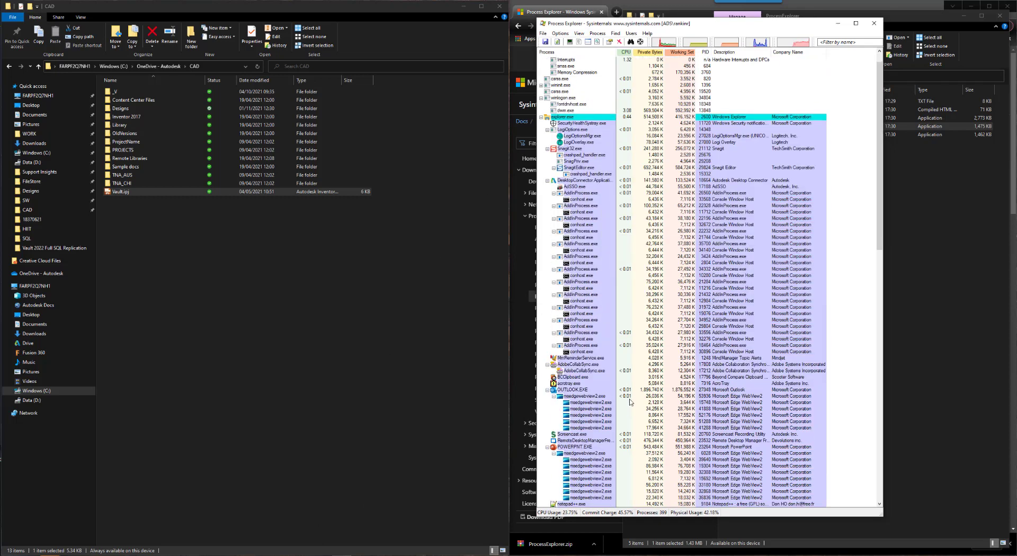
Step: Kill the Inventor.exe process, then return to Vault.ipj's context menu in File Explorer
{"action": "scroll", "scroll_direction": "down", "scroll_amount": 3}
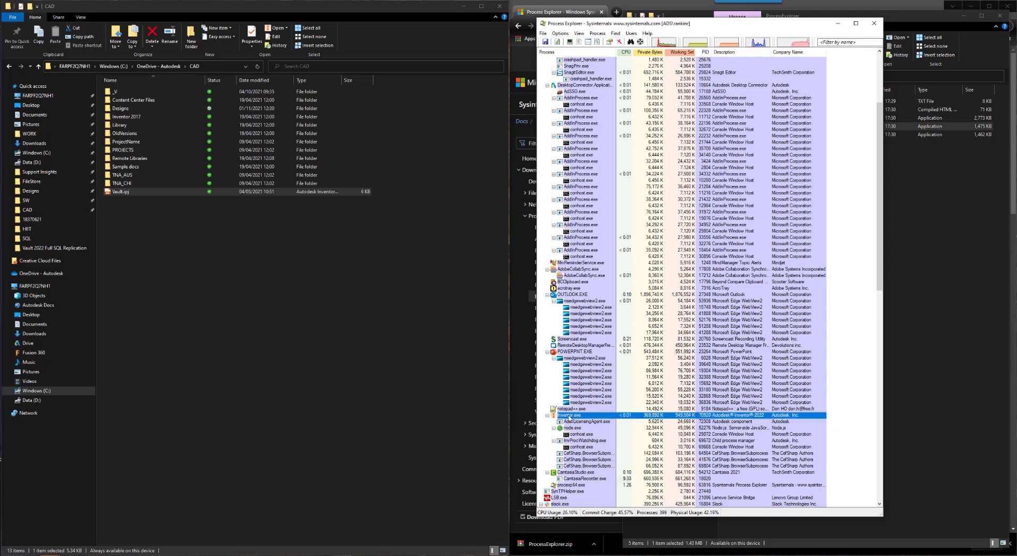
{"action": "right_click", "coordinate": [584, 414]}
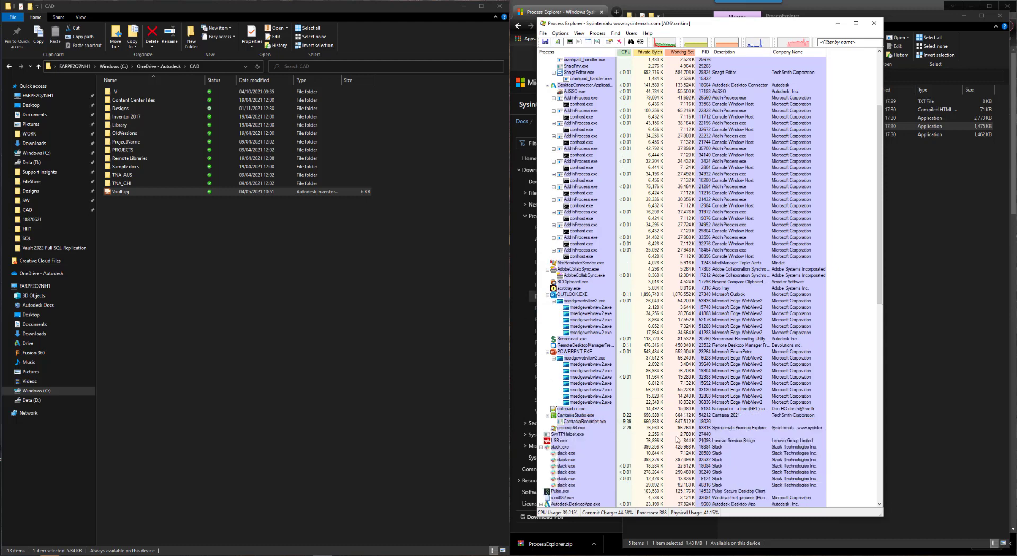
{"action": "right_click", "coordinate": [121, 192]}
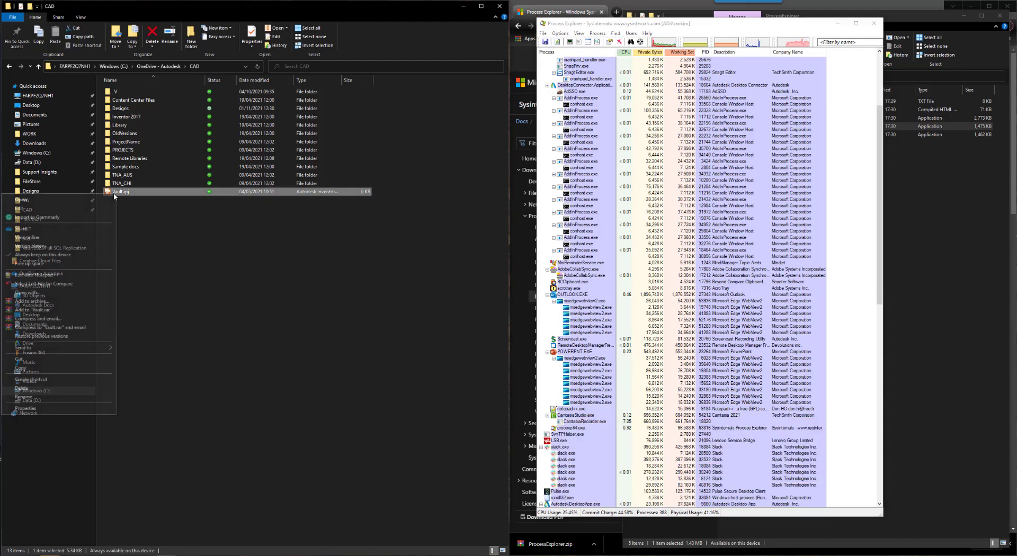